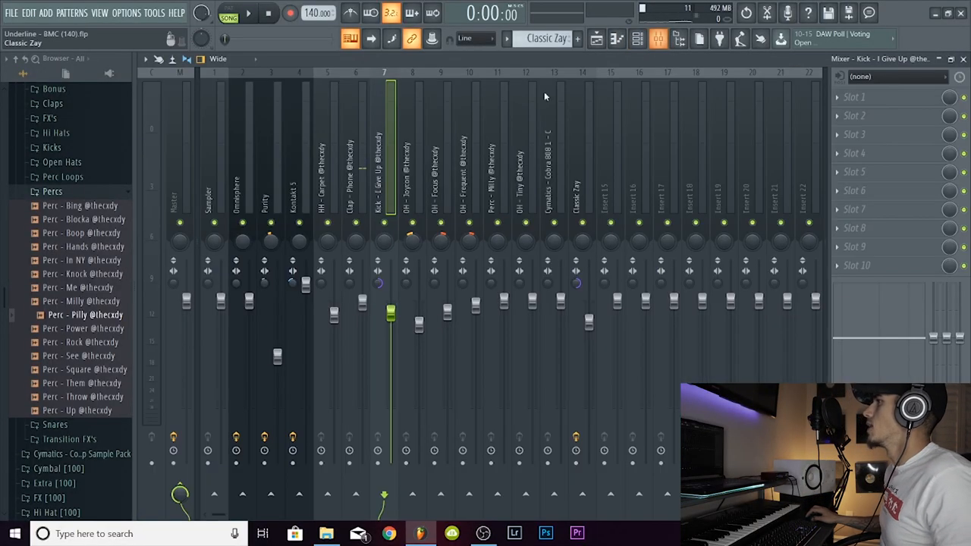
Step: Load Fruity Soft Clipper into a master track FX slot and start playback through it
left_click(179, 190)
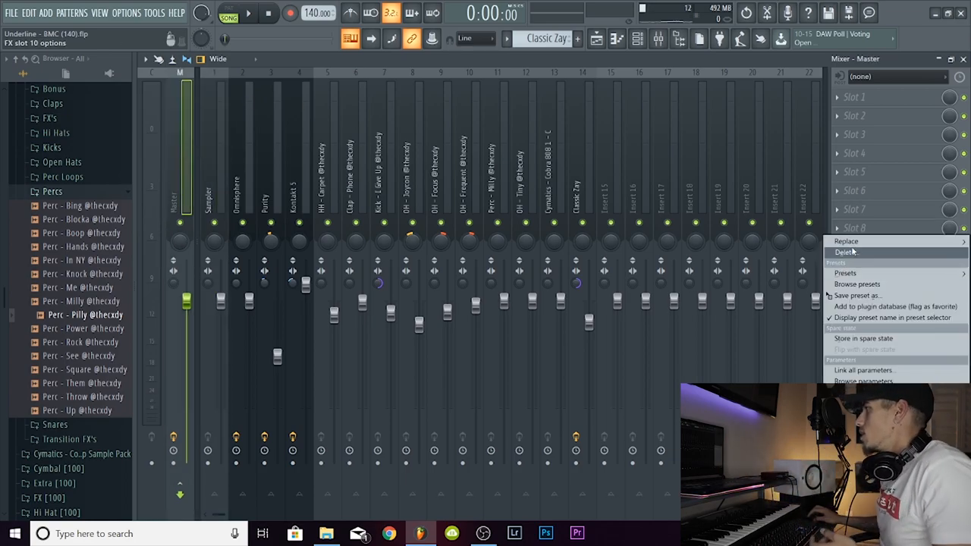
left_click(846, 241)
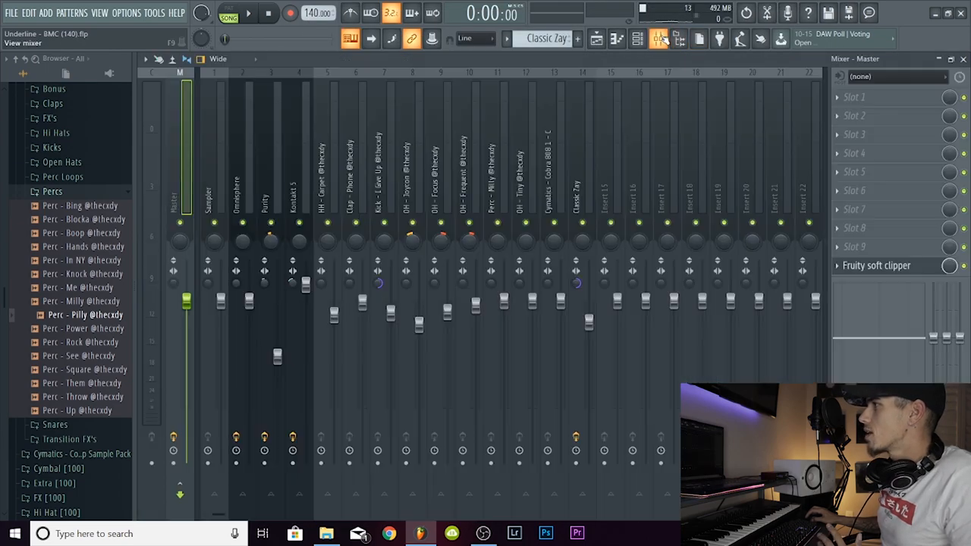
left_click(249, 12)
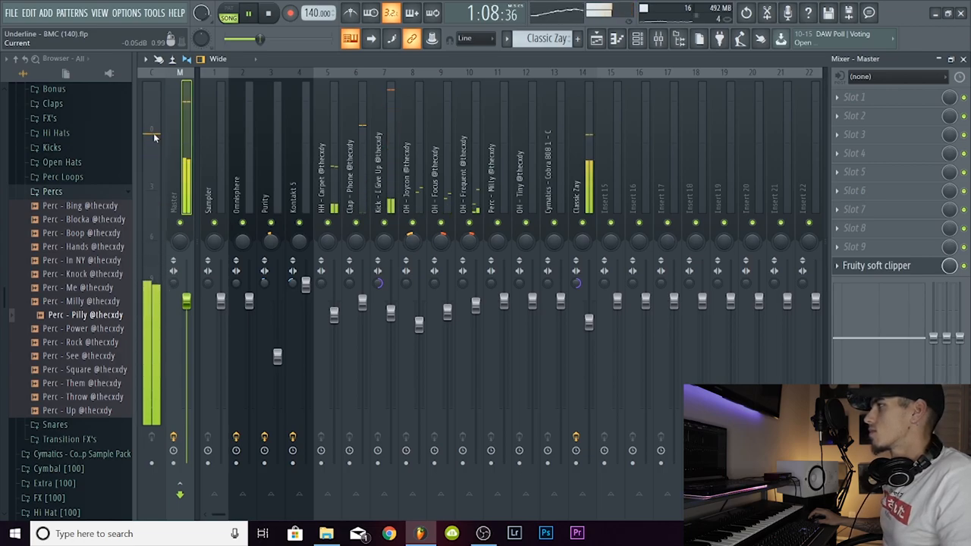
Step: Hide the mixer and show the channel rack over the playlist arrangement
left_click(249, 12)
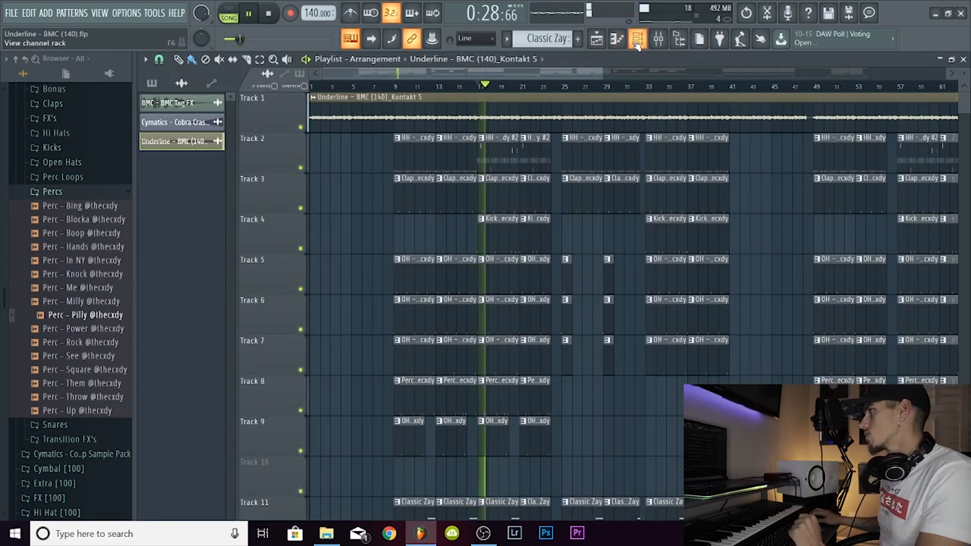
left_click(658, 40)
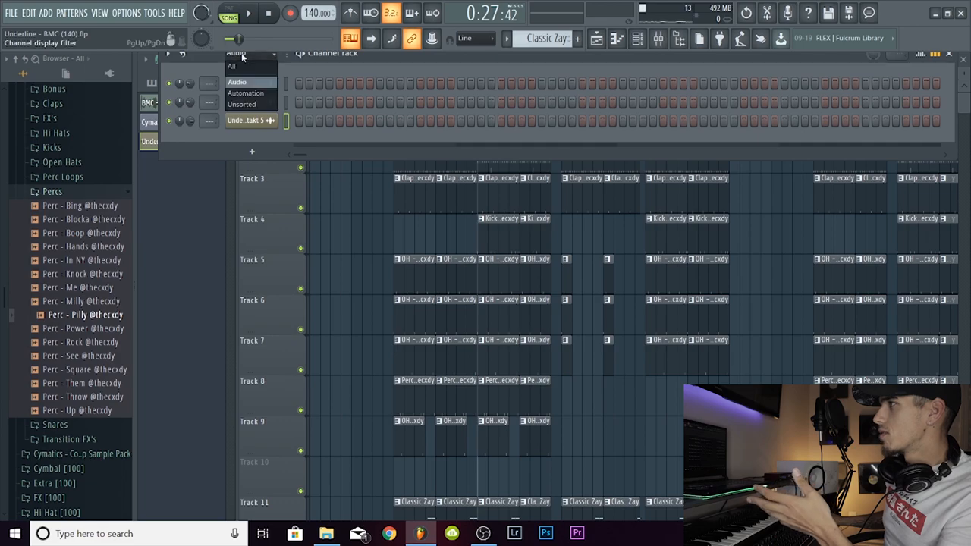
left_click(233, 67)
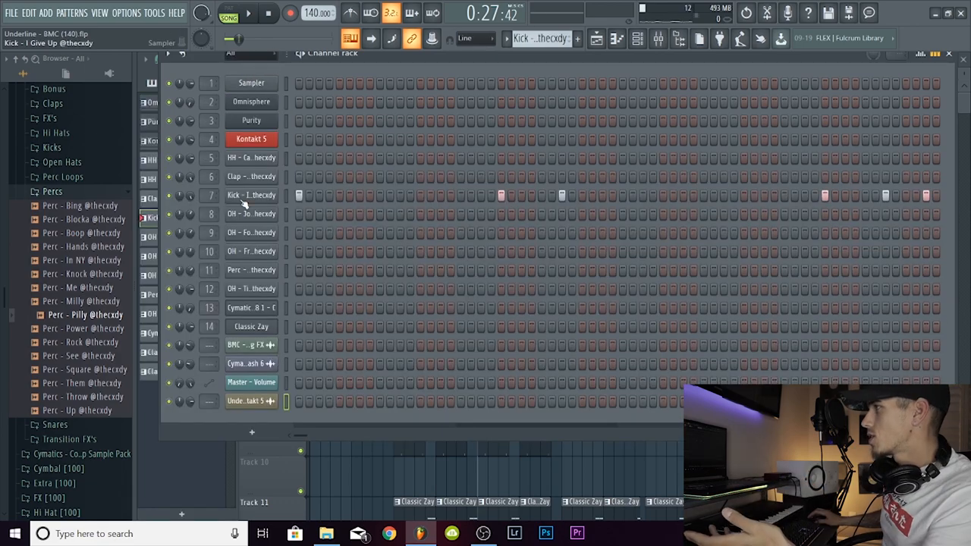
left_click(252, 195)
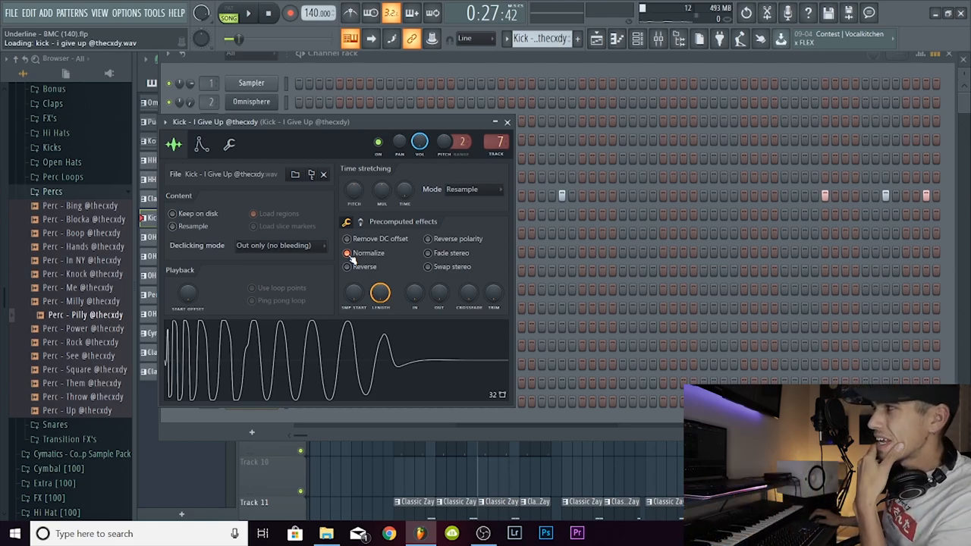
mouse_move(353, 281)
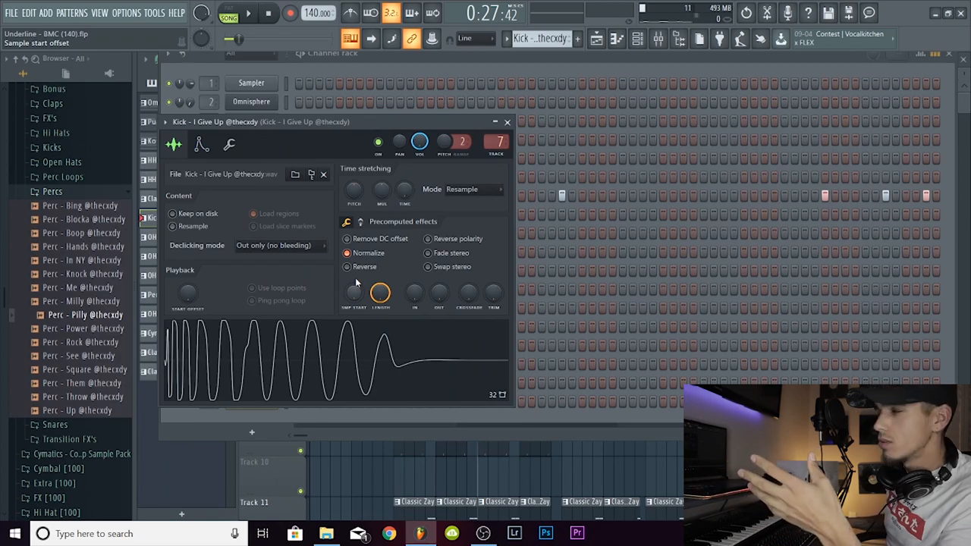
left_click(507, 122)
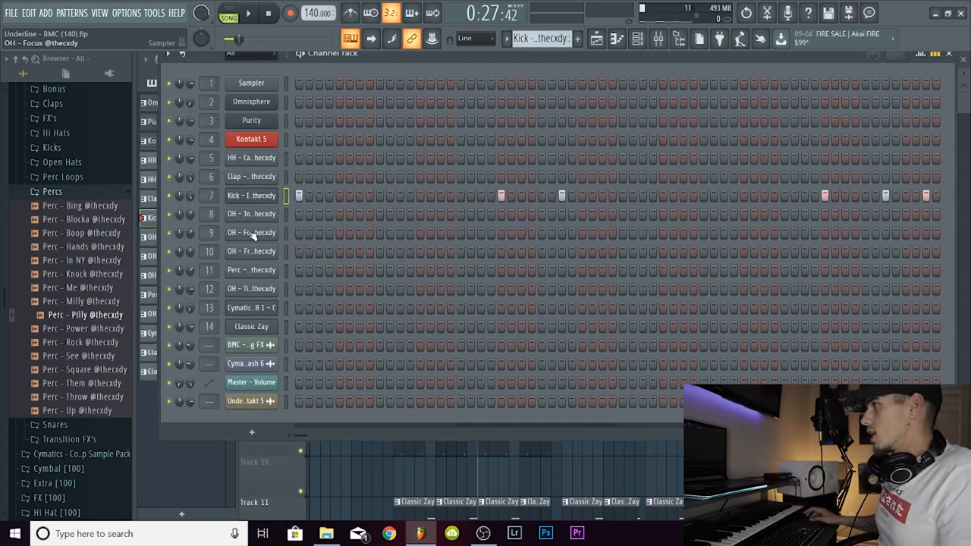
Step: Check the kick channel's context menu, then reopen the Kick - I Give Up sample settings
right_click(252, 194)
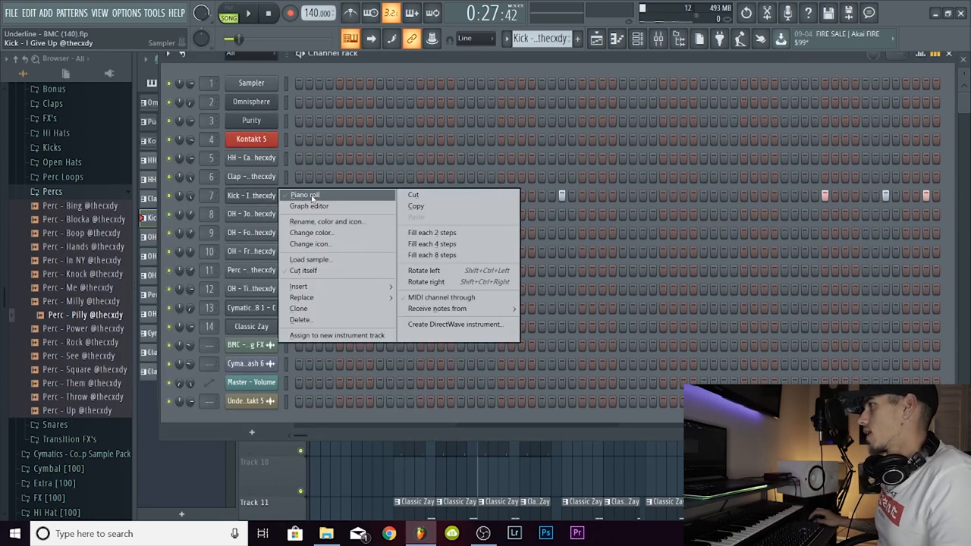
left_click(304, 195)
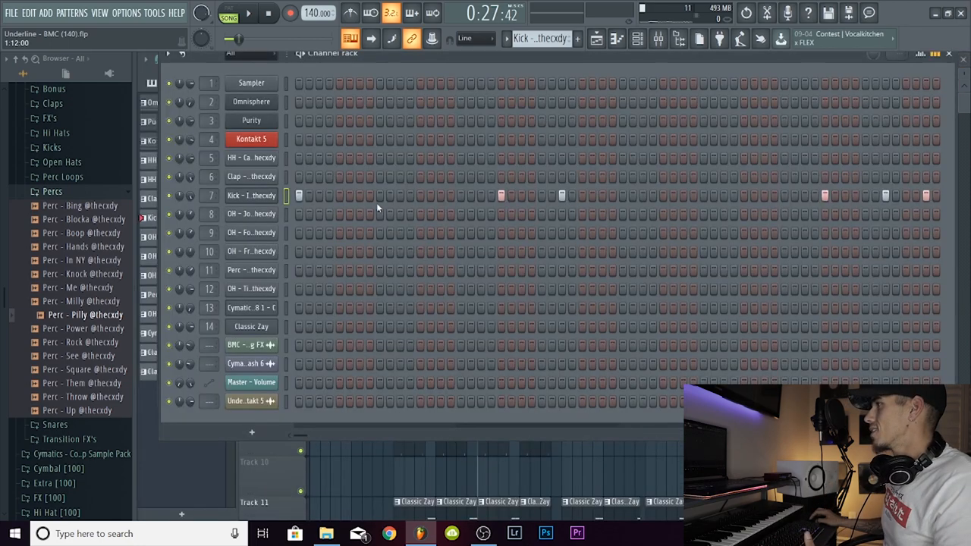
left_click(252, 195)
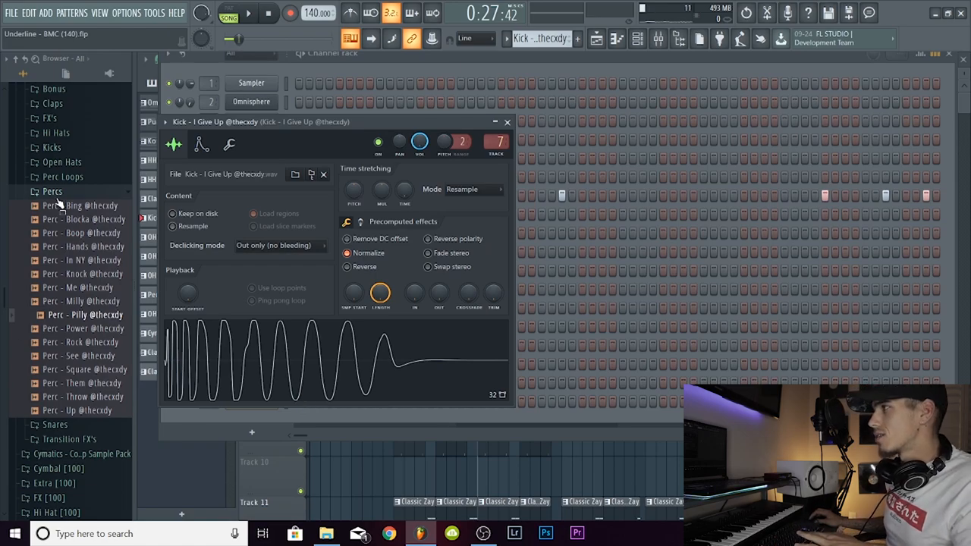
Step: Expand Packs > Kicks in the Browser and locate the kick sample used in the beat
left_click(51, 147)
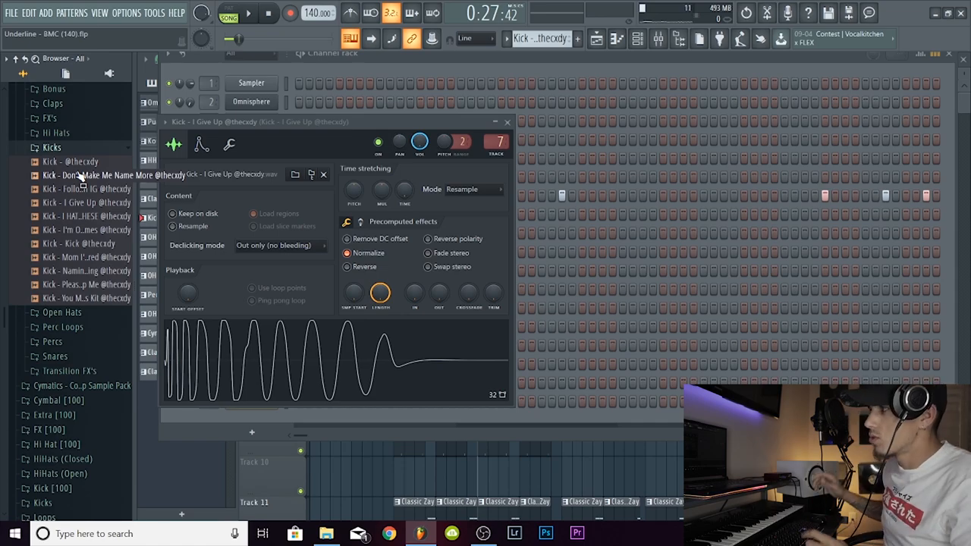
left_click(85, 256)
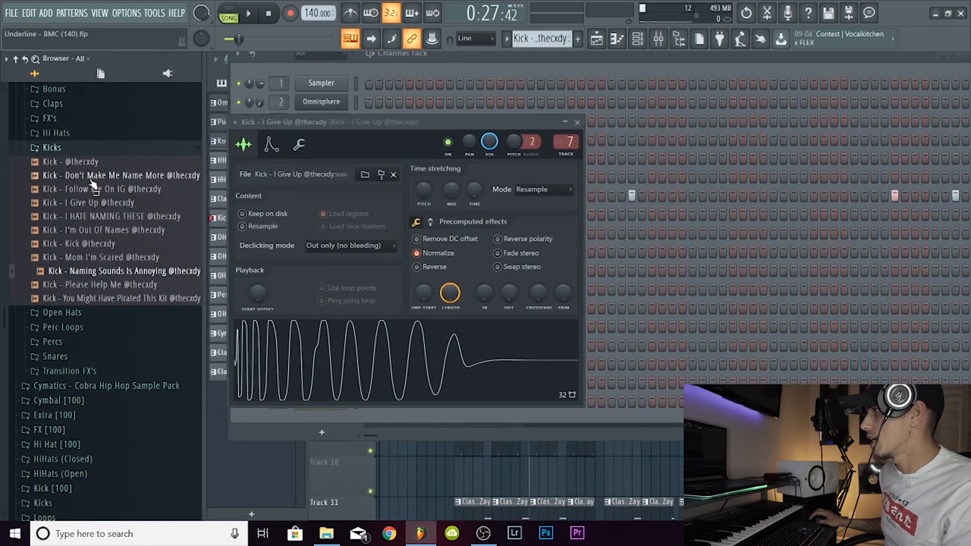
left_click(88, 204)
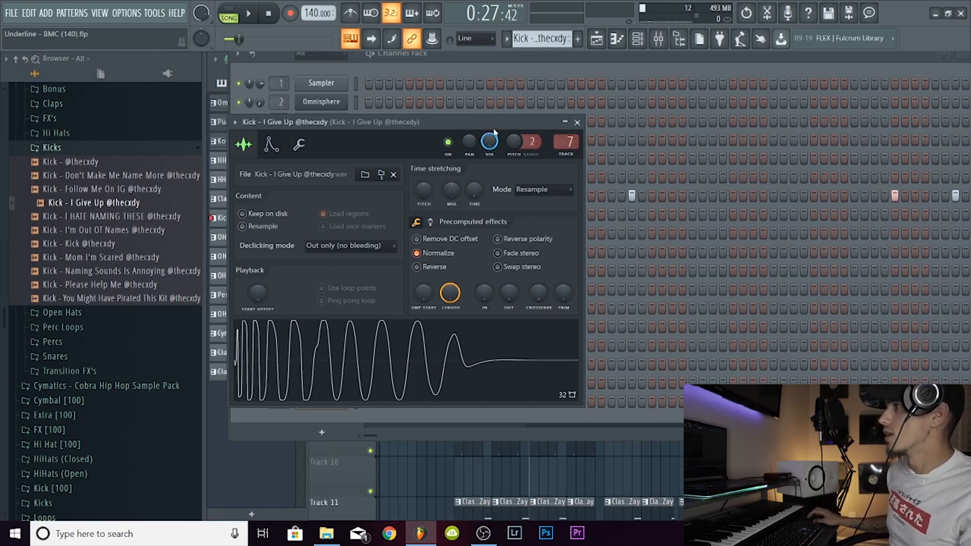
left_click(489, 143)
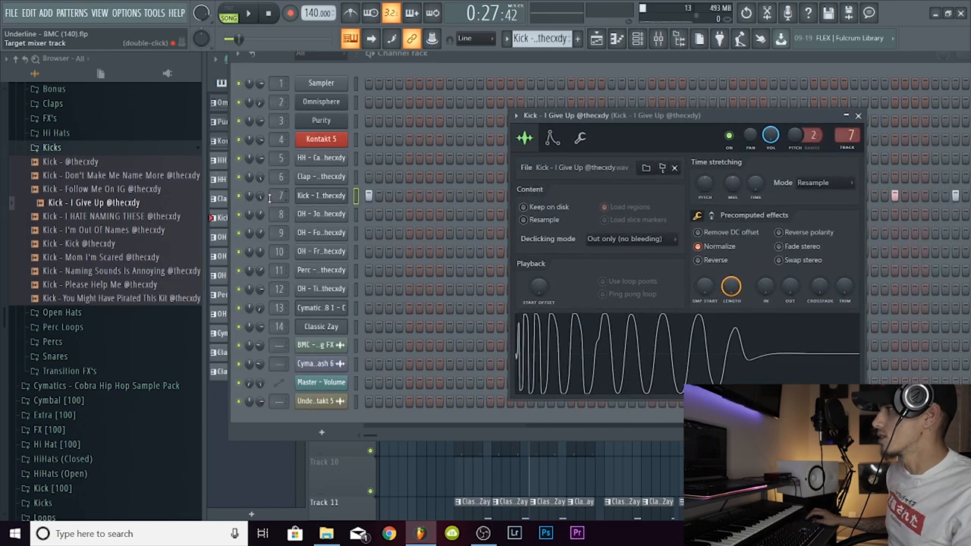
Step: Close the kick's Channel Settings and show the mixer on the kick's insert track
left_click(859, 115)
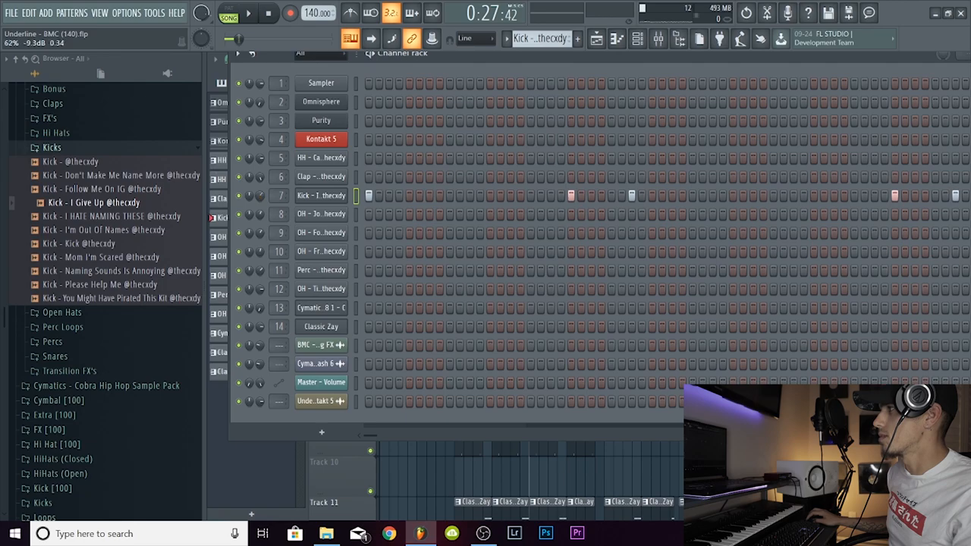
left_click(322, 194)
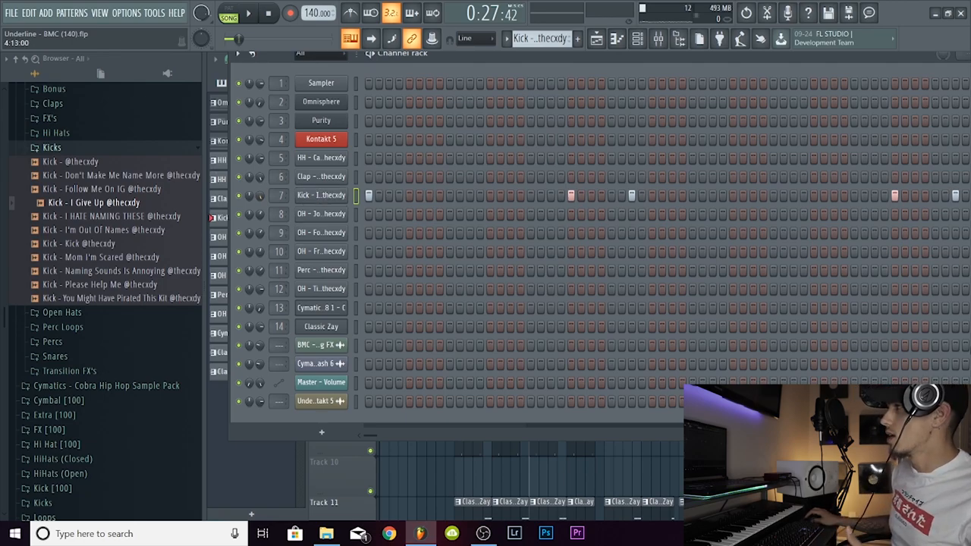
left_click(719, 39)
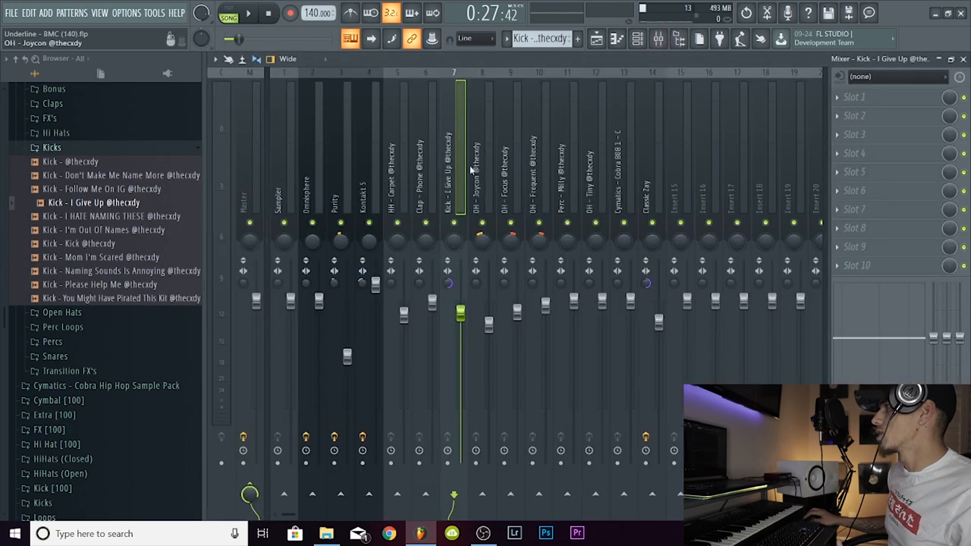
left_click_drag(461, 314, 461, 319)
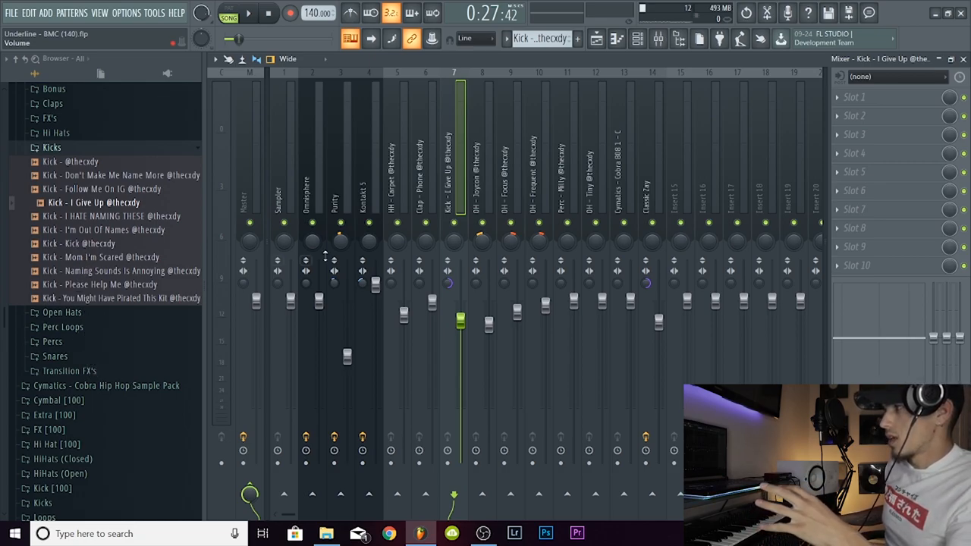
left_click(123, 270)
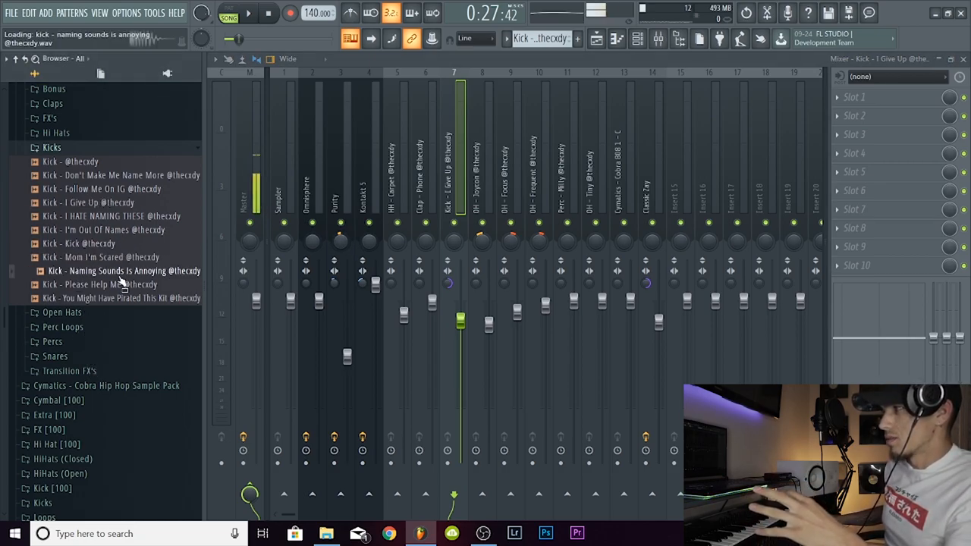
left_click(106, 285)
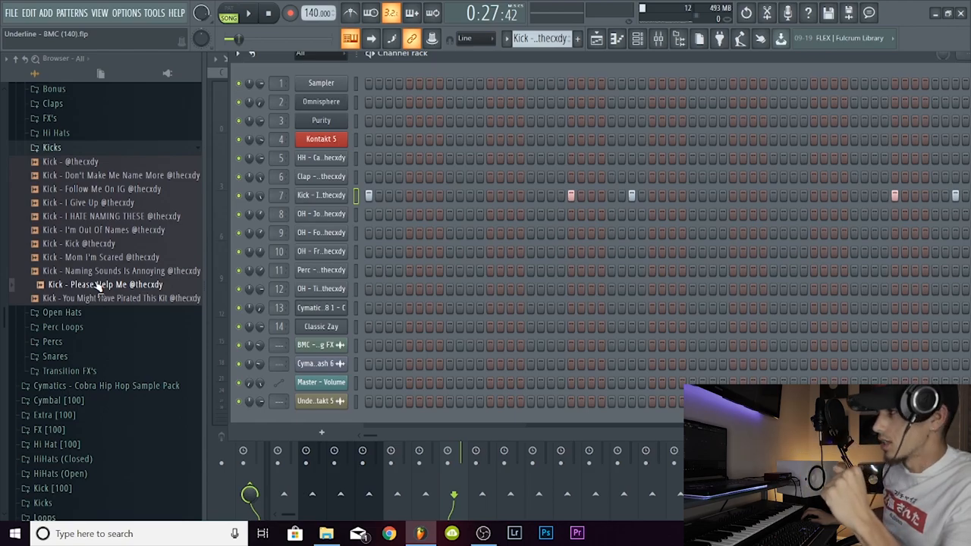
left_click_drag(107, 285, 336, 201)
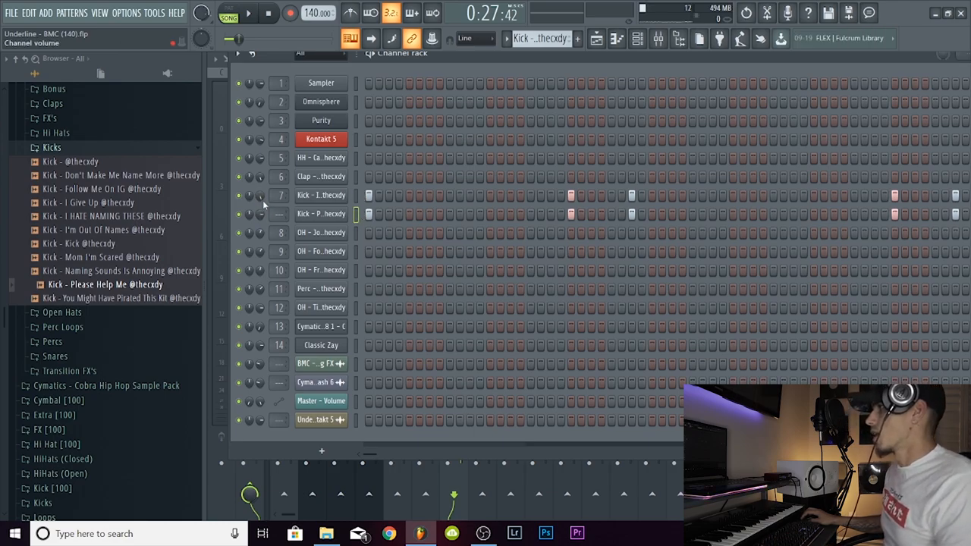
right_click(322, 212)
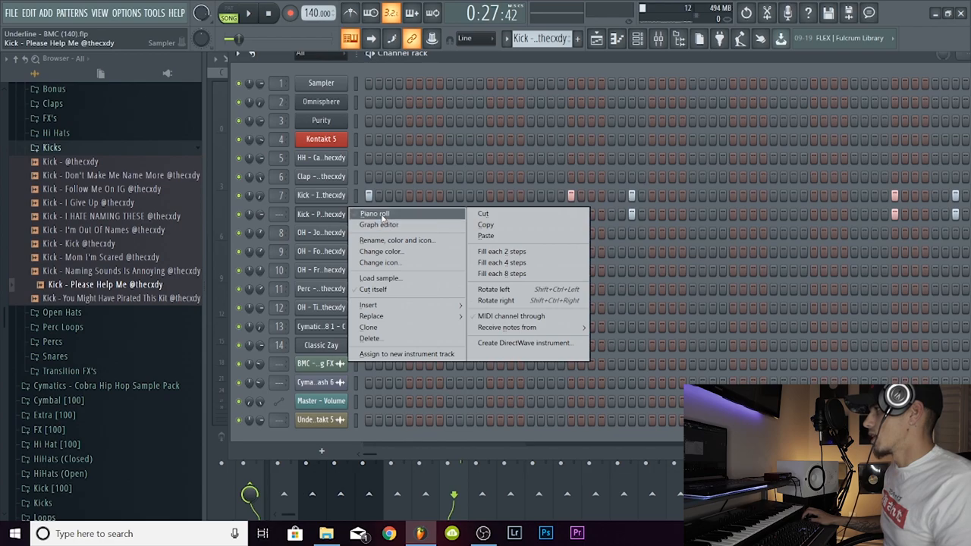
left_click(373, 212)
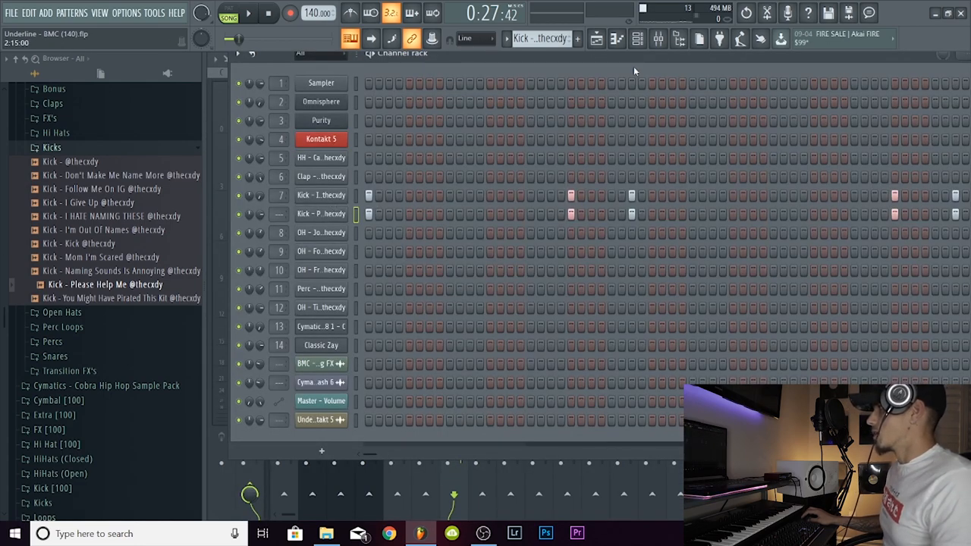
left_click(597, 40)
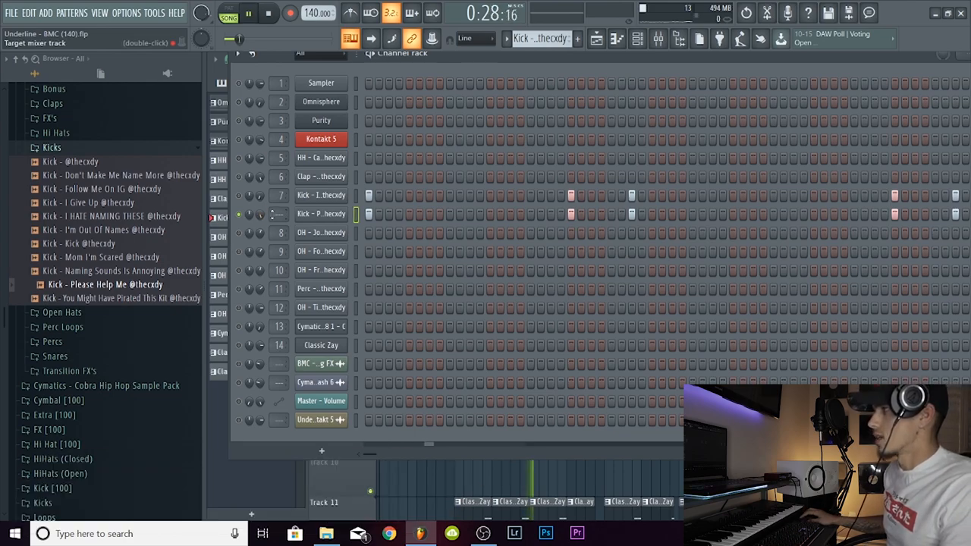
right_click(321, 212)
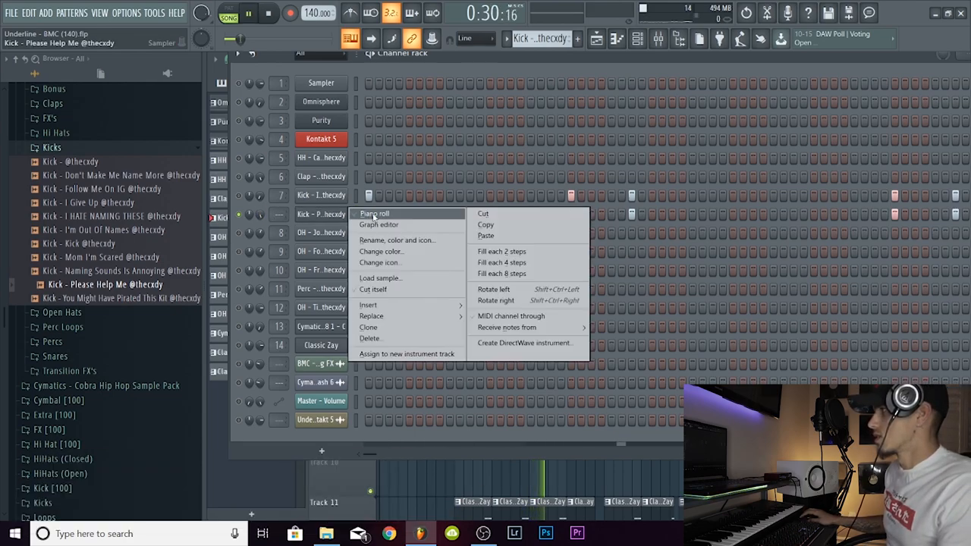
left_click(373, 213)
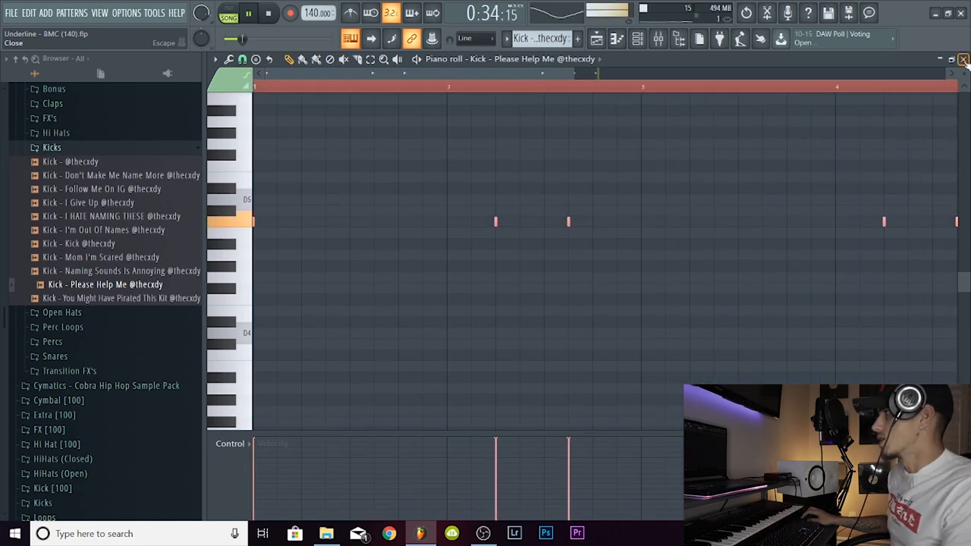
left_click(964, 60)
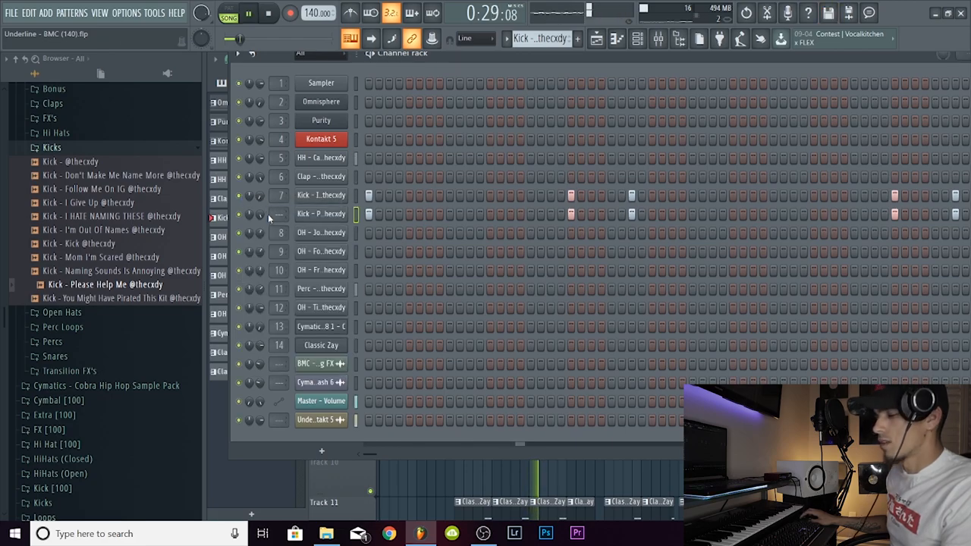
left_click(240, 214)
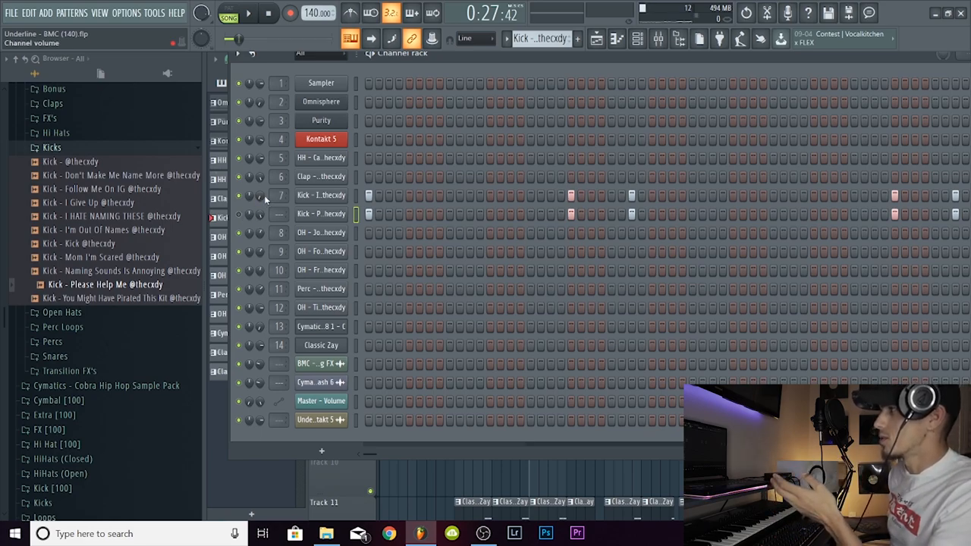
left_click(248, 12)
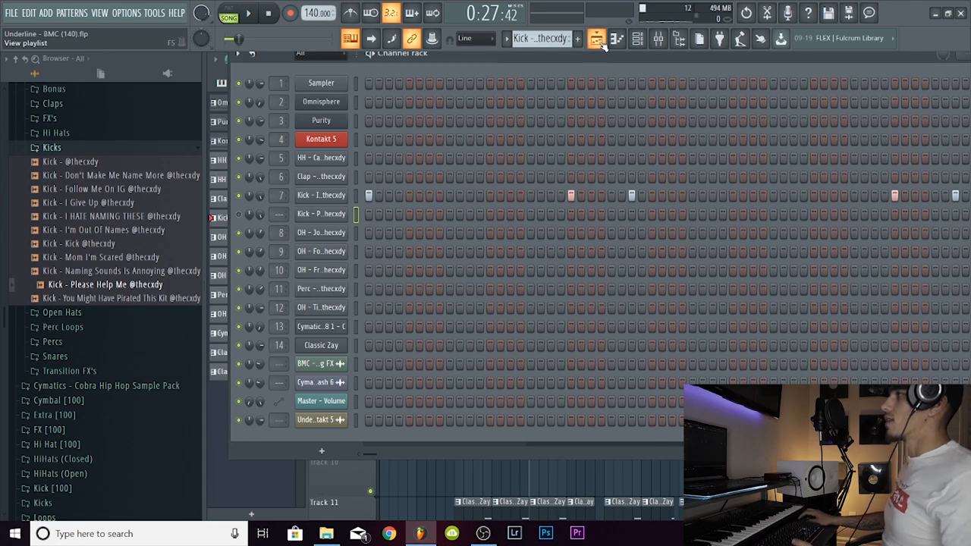
Step: Show the playlist and solo the kick's Track 4 and the Classic Zay melody's Track 11
left_click(596, 38)
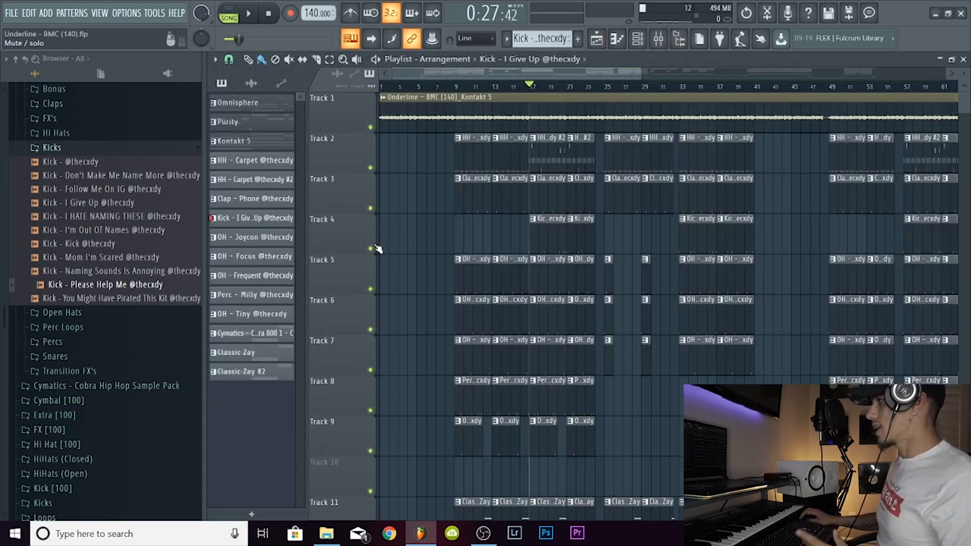
scroll("down", 3)
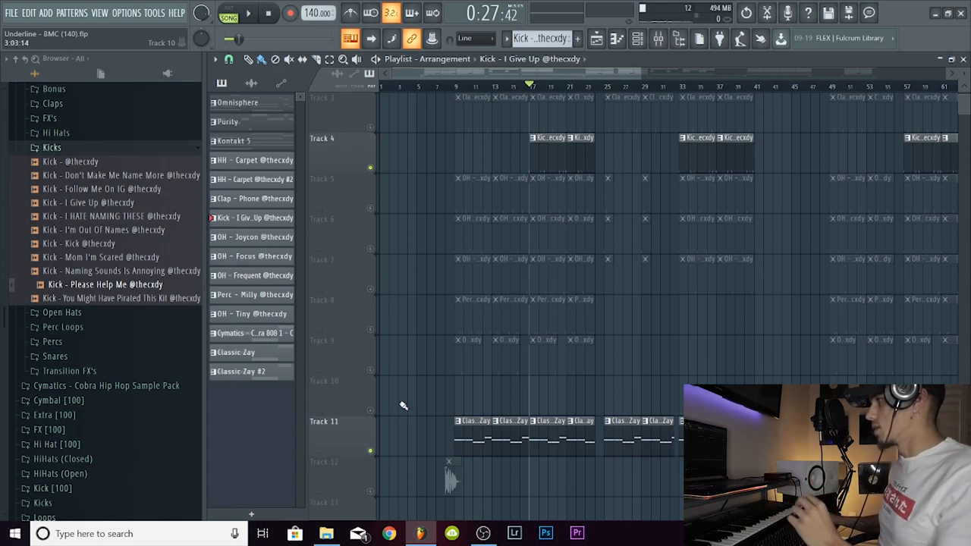
mouse_move(692, 225)
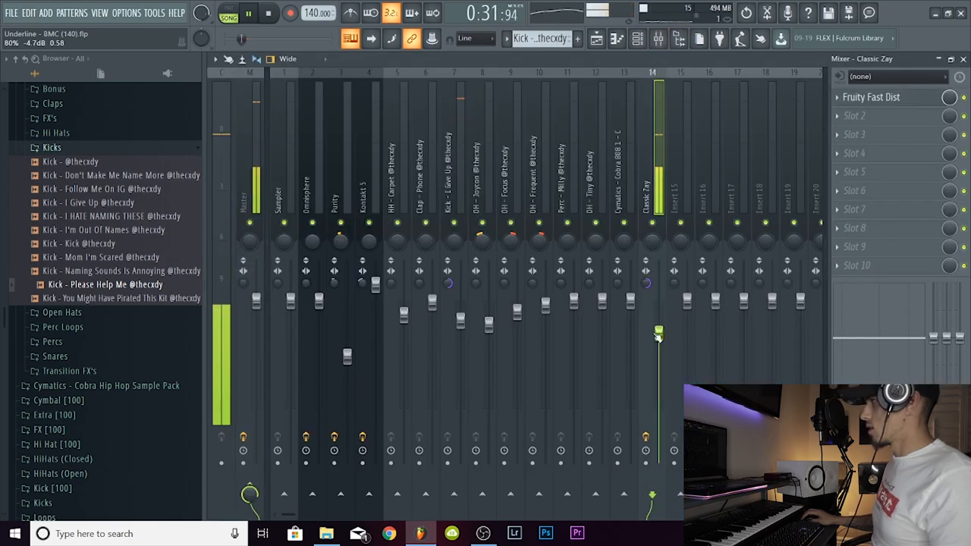
Step: Set the Classic Zay melody's insert fader and pull the Kick - I Give Up fader down
left_click_drag(659, 341, 462, 372)
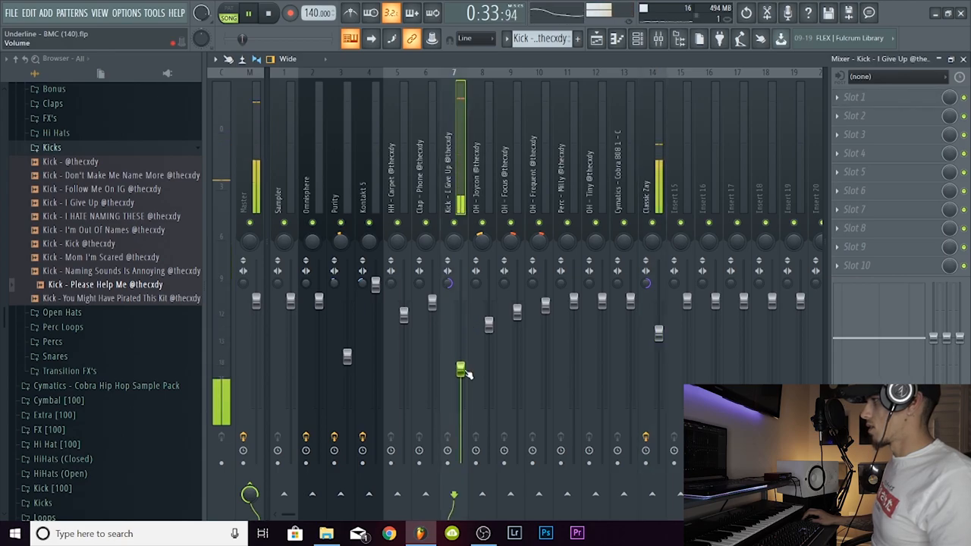
left_click_drag(461, 372, 461, 346)
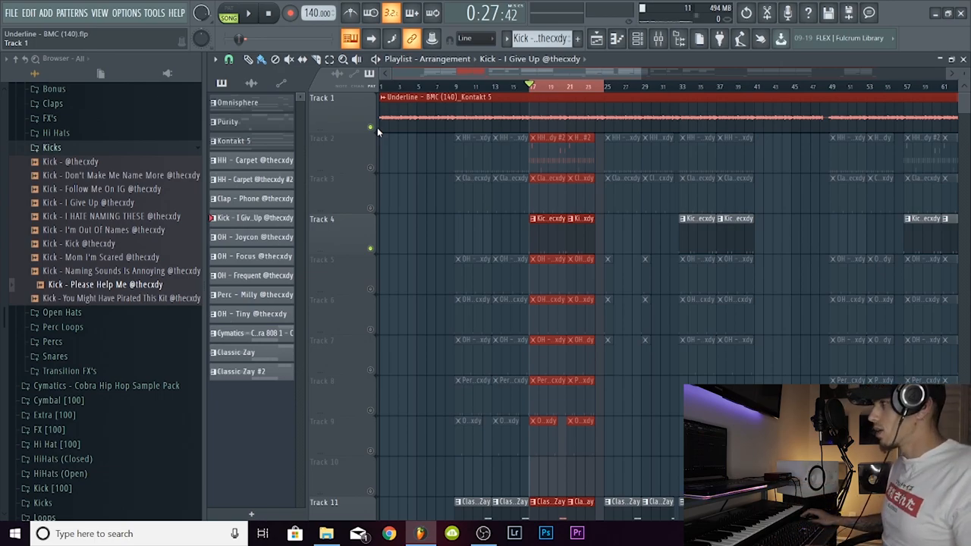
mouse_move(655, 39)
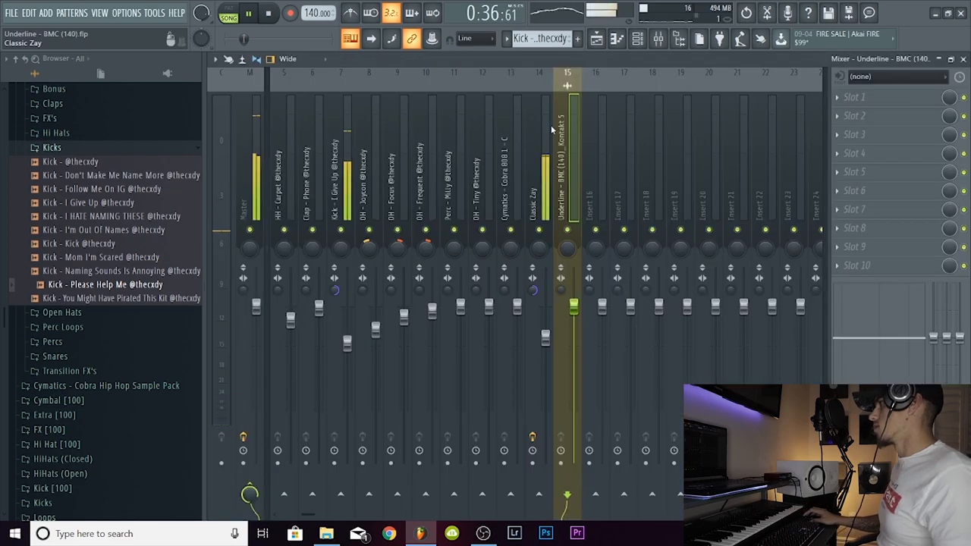
Step: Add Fruity Parametric EQ 2 to the Underline melody insert and lower its low band
left_click_drag(573, 307, 573, 337)
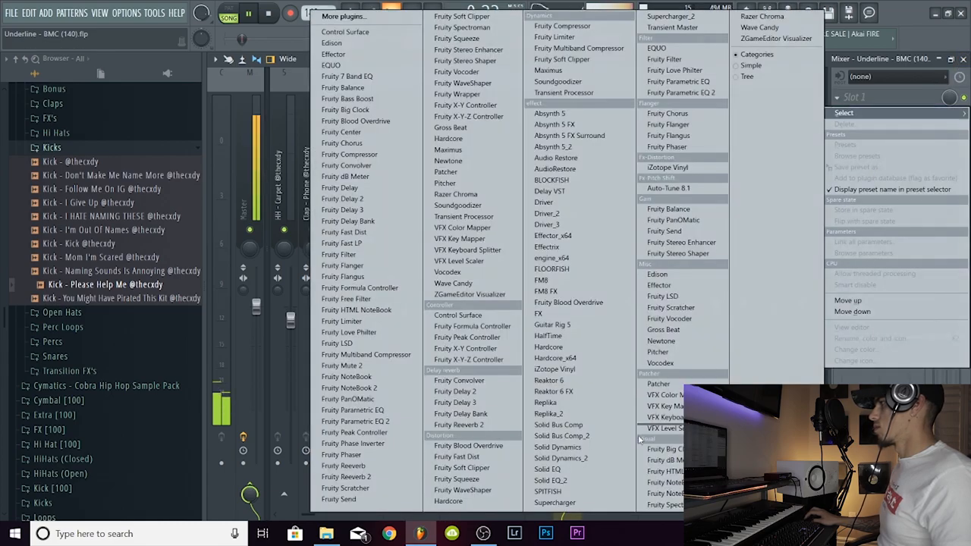
left_click(676, 93)
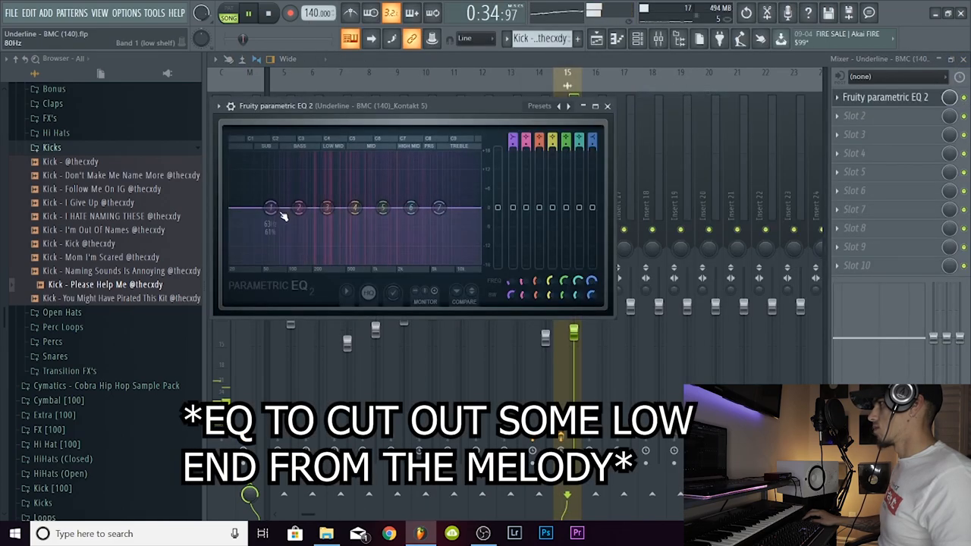
left_click(607, 106)
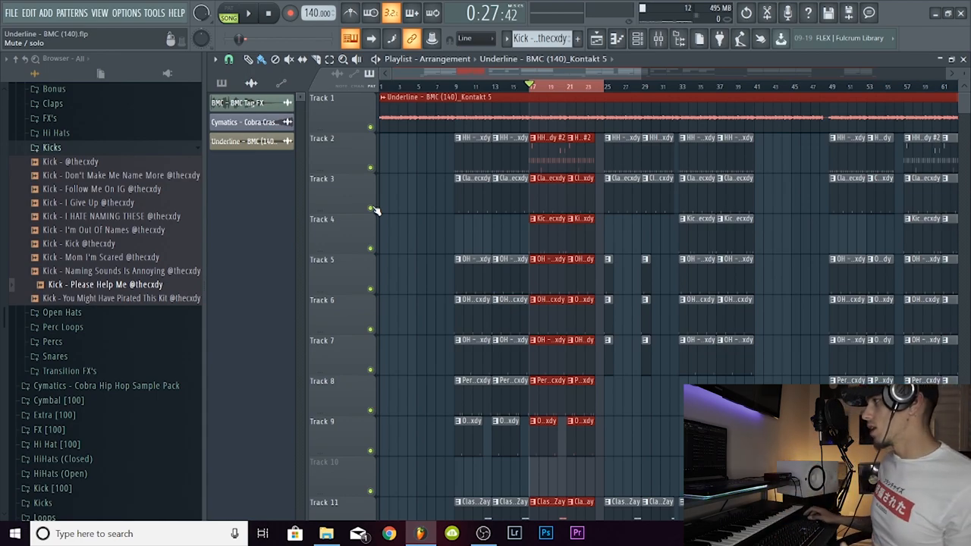
Step: Scroll the playlist before bringing the channel rack back up
scroll("down", 3)
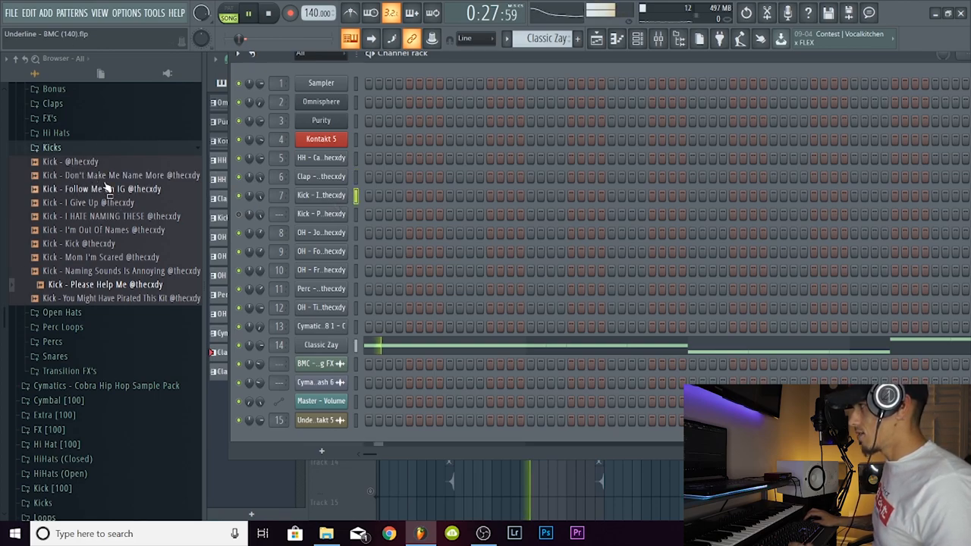
left_click(122, 176)
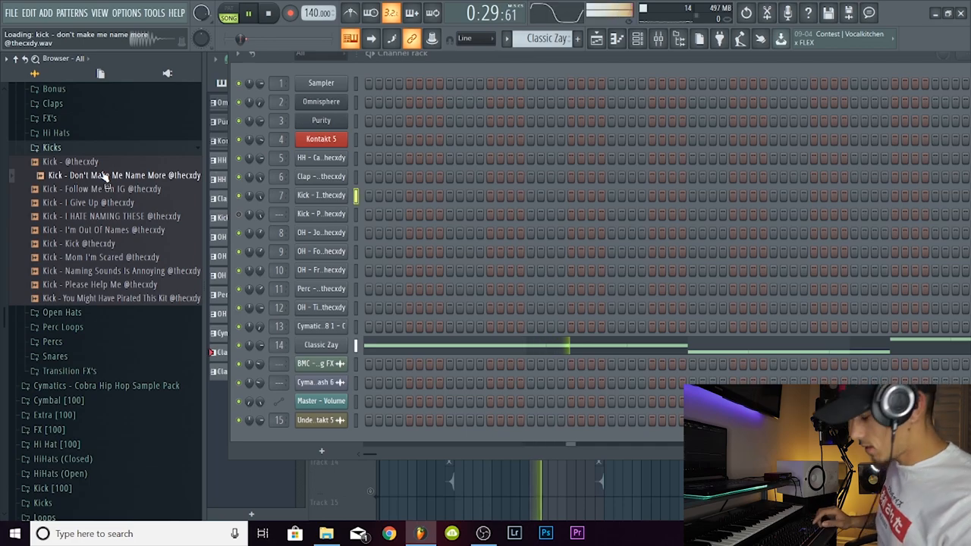
left_click(106, 189)
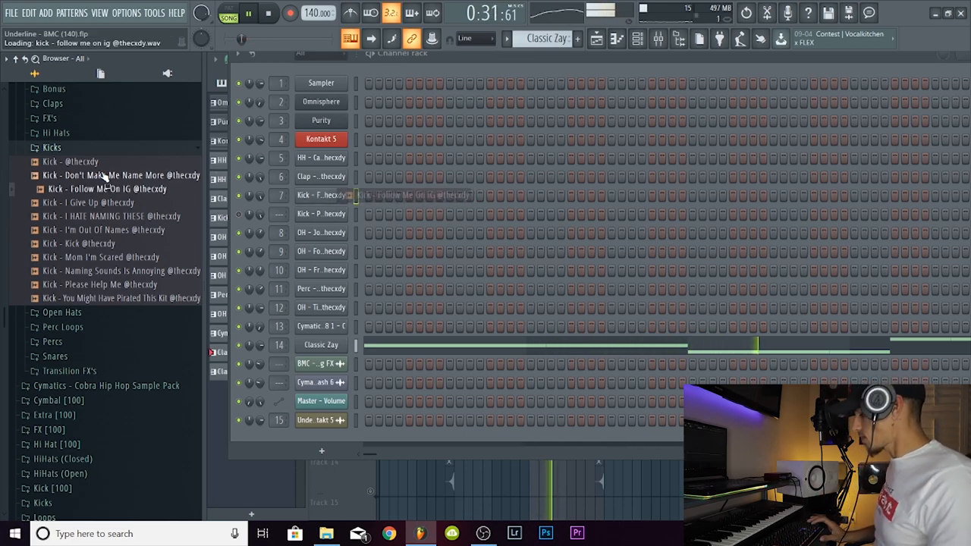
left_click(88, 204)
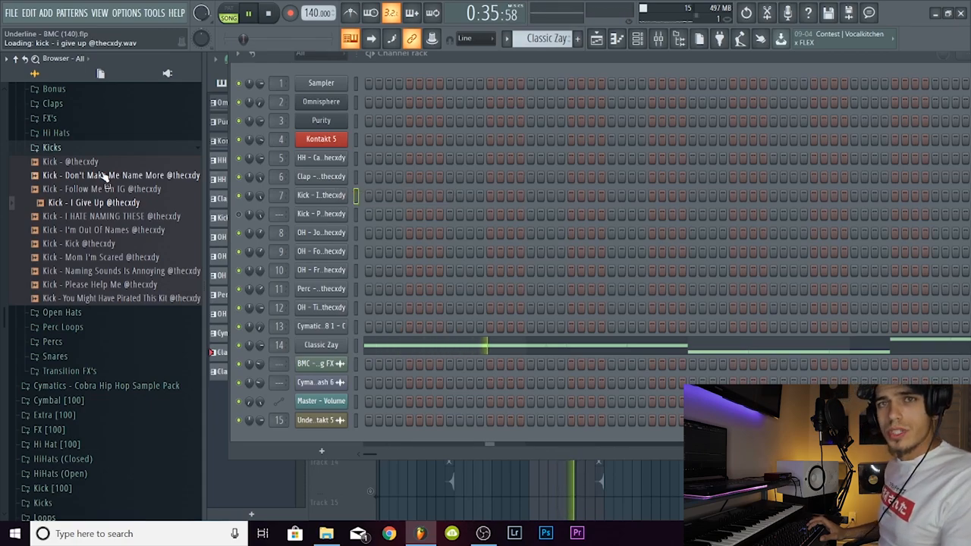
left_click(117, 216)
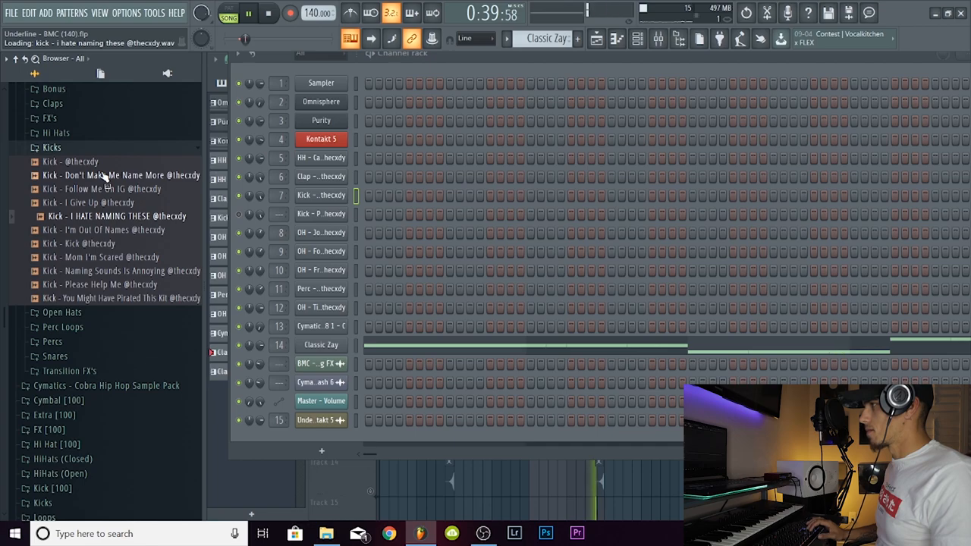
left_click(109, 231)
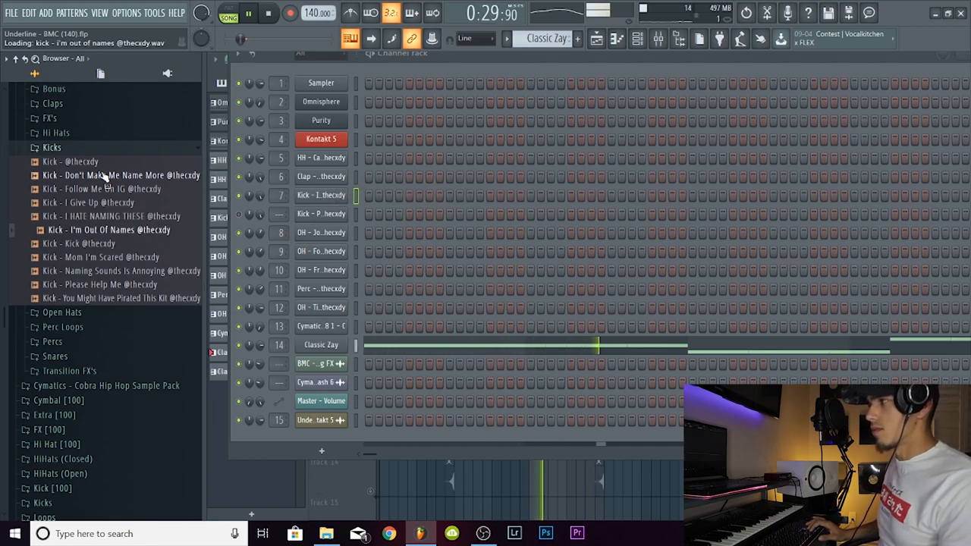
left_click(79, 243)
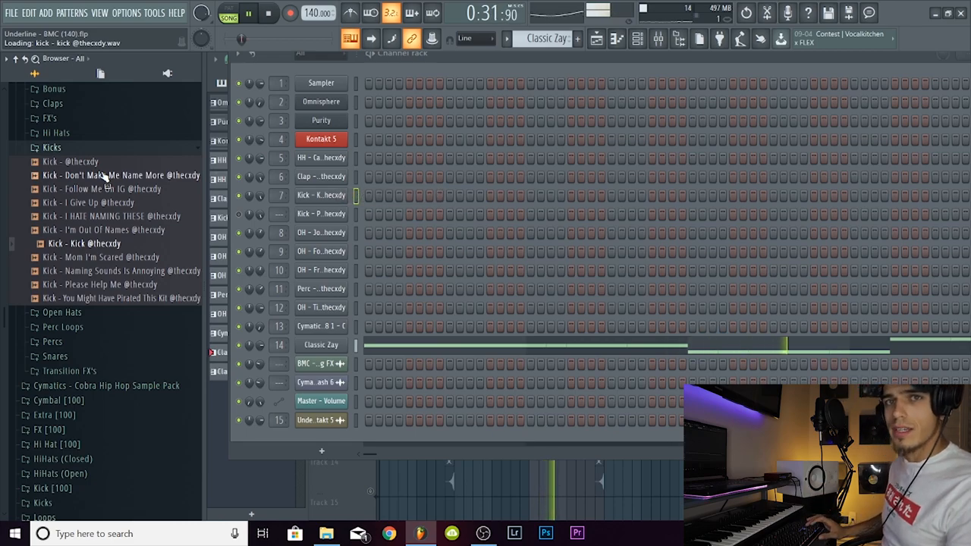
left_click(107, 257)
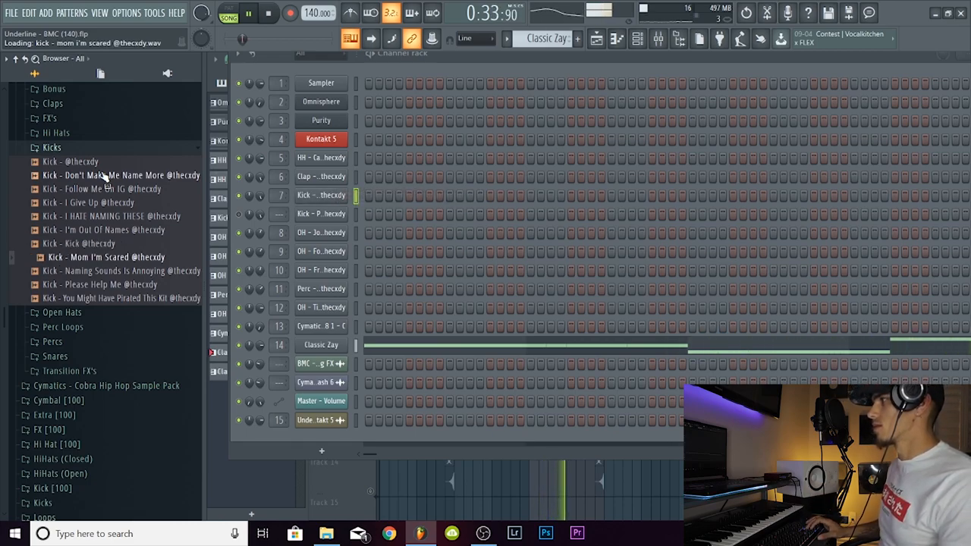
left_click(107, 285)
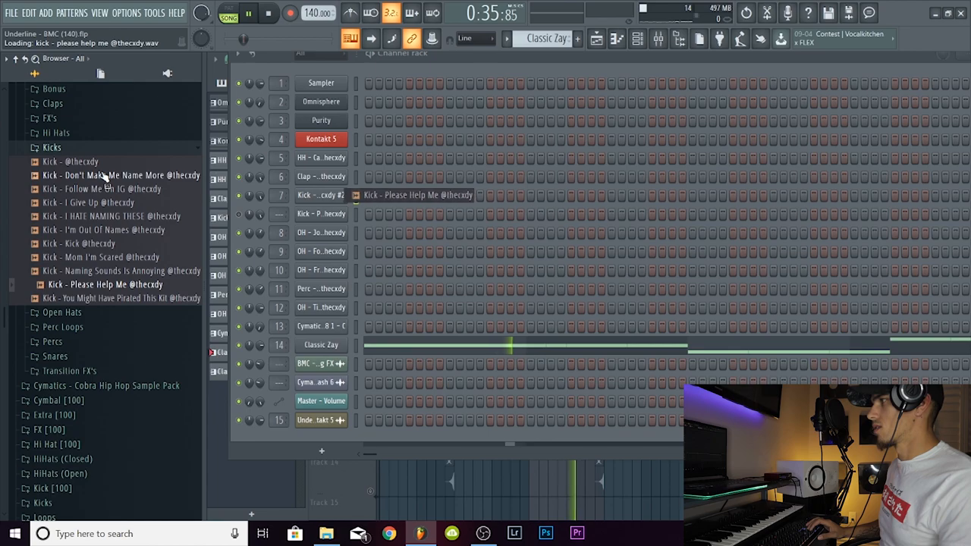
left_click(123, 270)
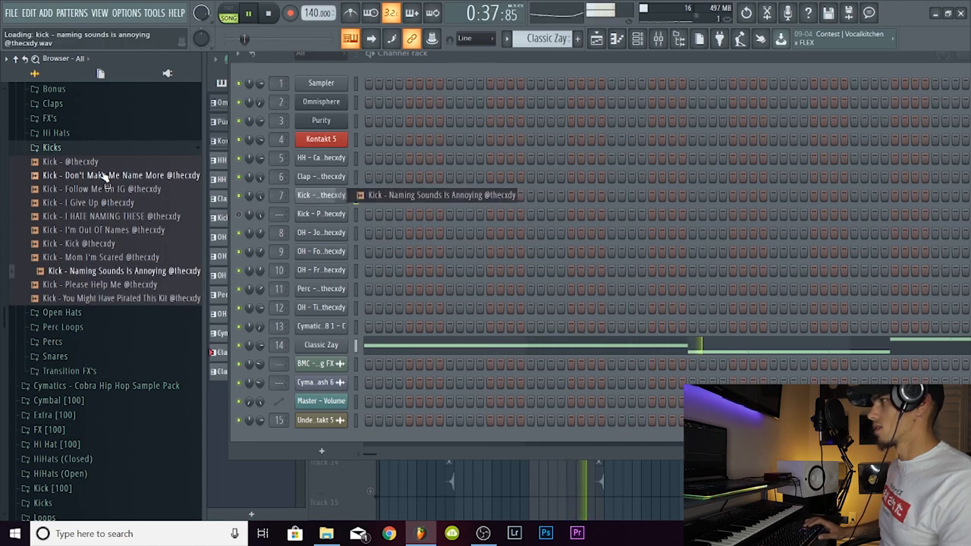
left_click(88, 203)
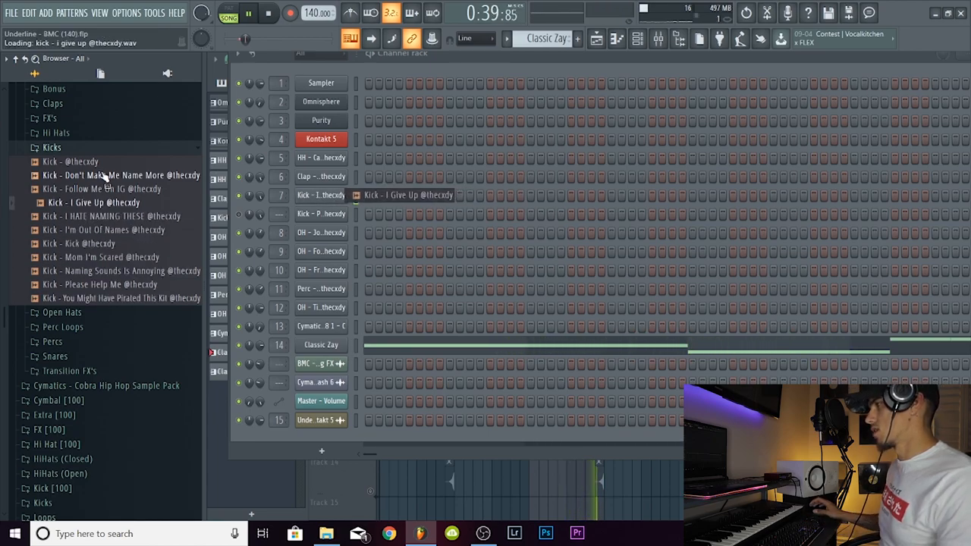